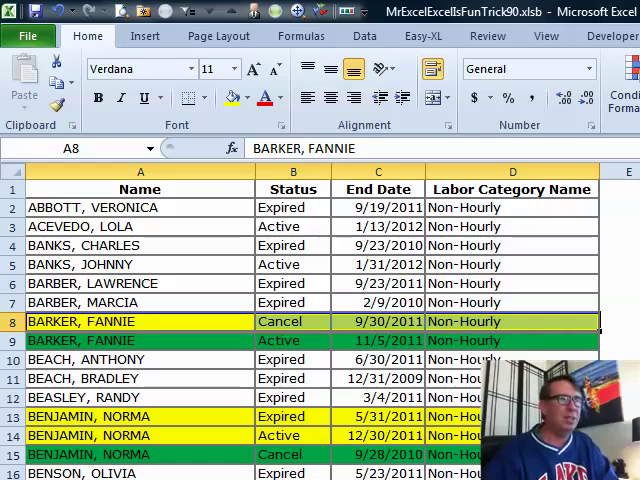
mouse_move(96, 226)
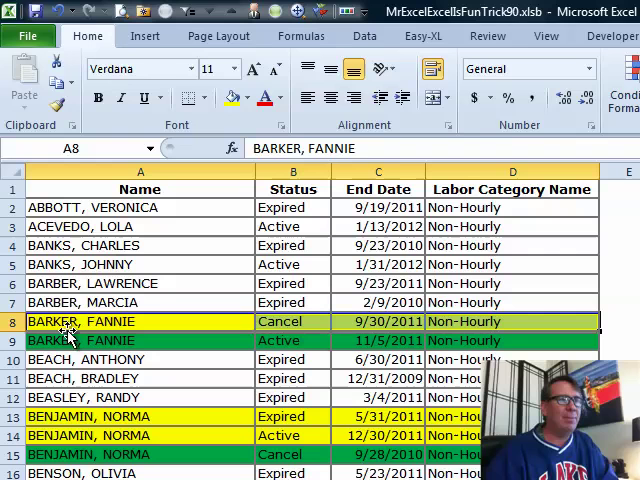
mouse_move(192, 340)
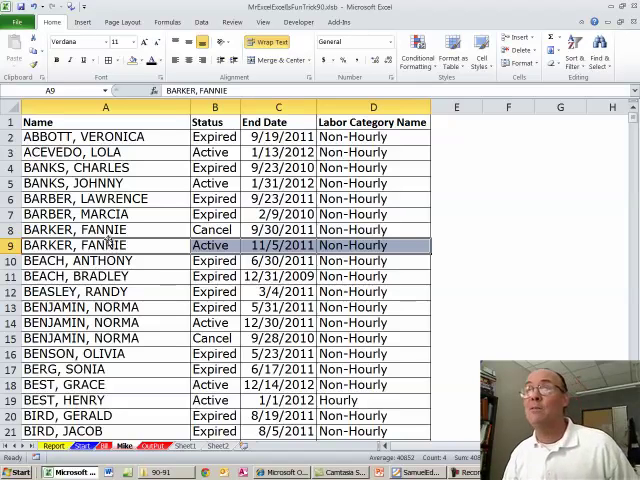
Step: Label the new helper column header Last in E1
click(104, 168)
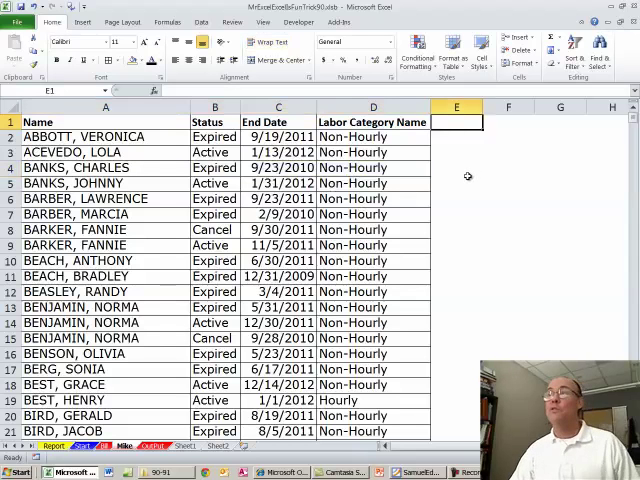
text(Last)
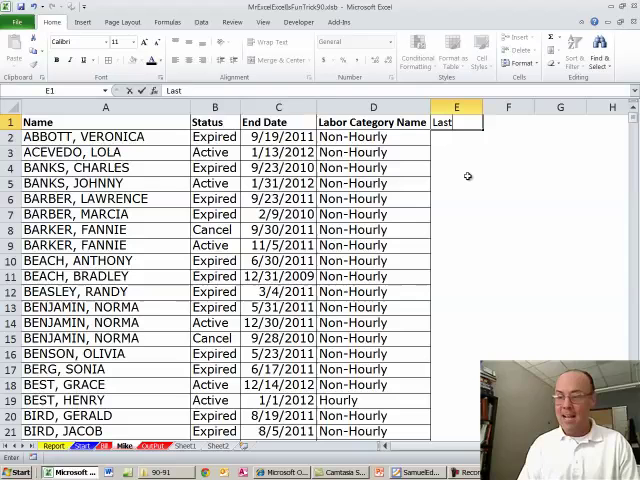
key(Enter)
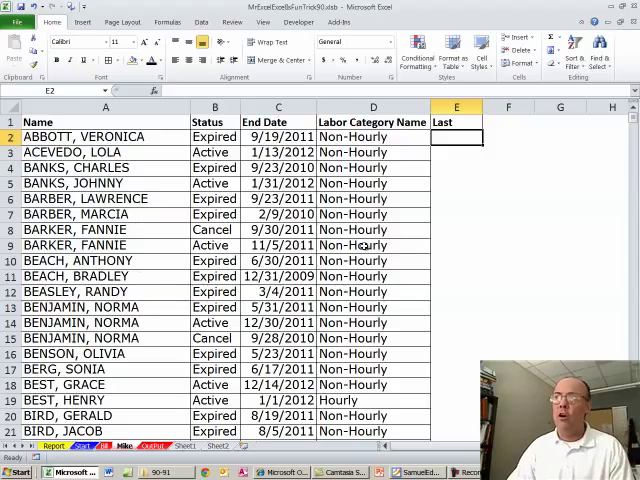
Step: Enter =COUNTIF($A$2:A2,A2) in E2 as a running count of each name, returning 1
text(=count)
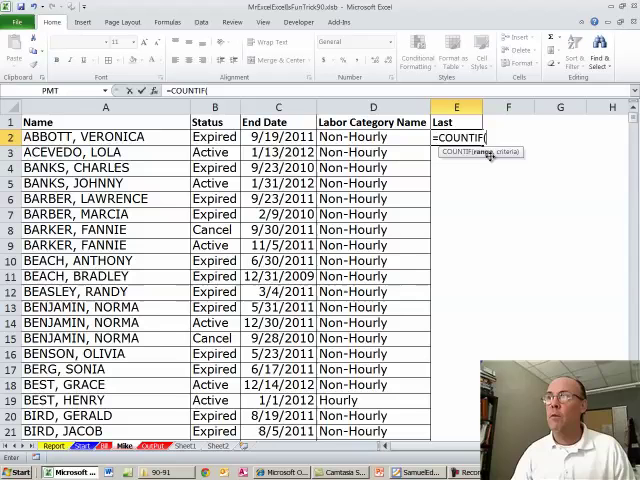
click(104, 136)
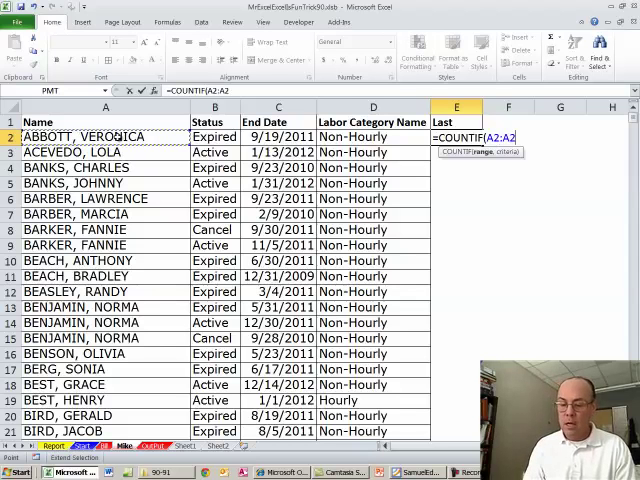
text(,A2))
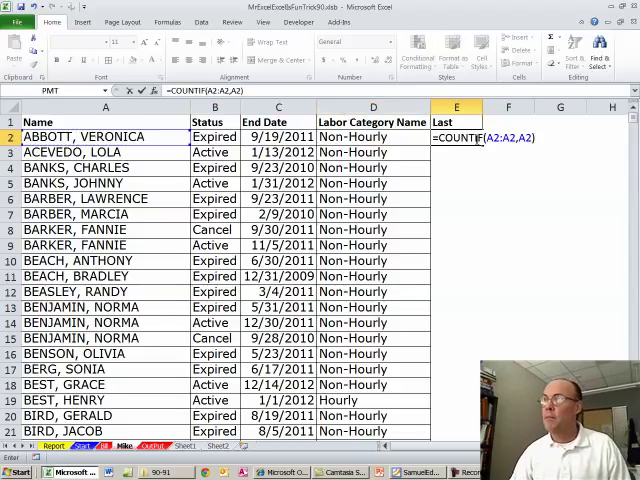
key(F4)
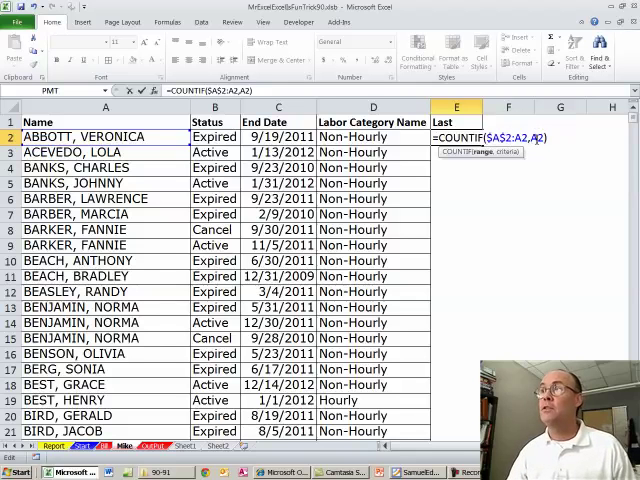
key(Enter)
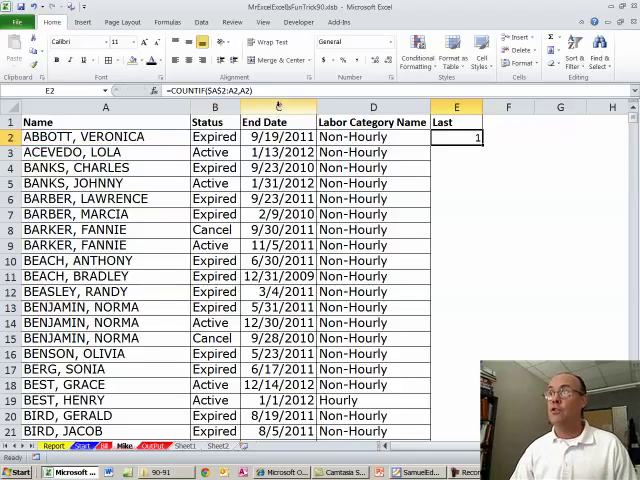
Step: Fill the running-count formula down the Last column and check repeated names show 2 or 3
drag(456, 136, 456, 432)
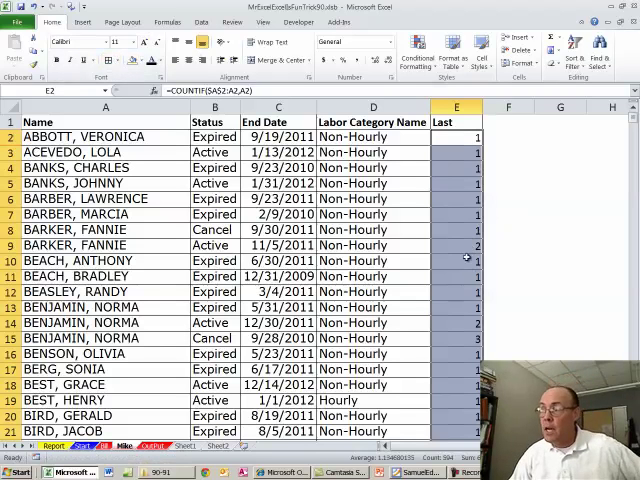
click(456, 244)
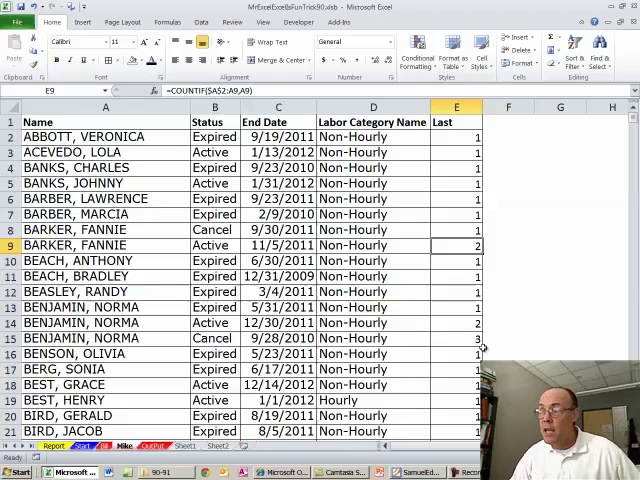
click(456, 338)
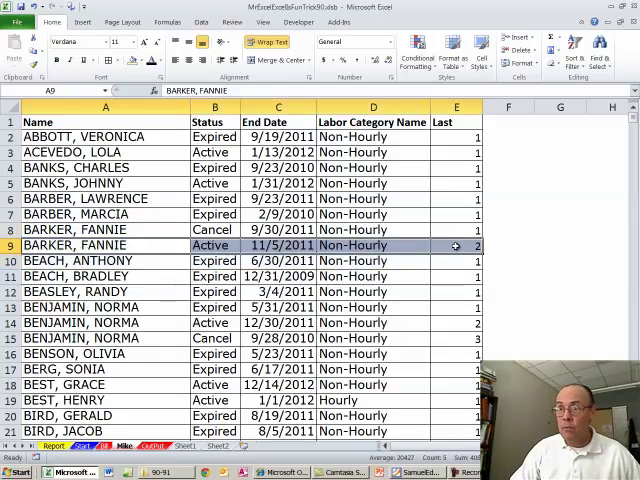
click(104, 260)
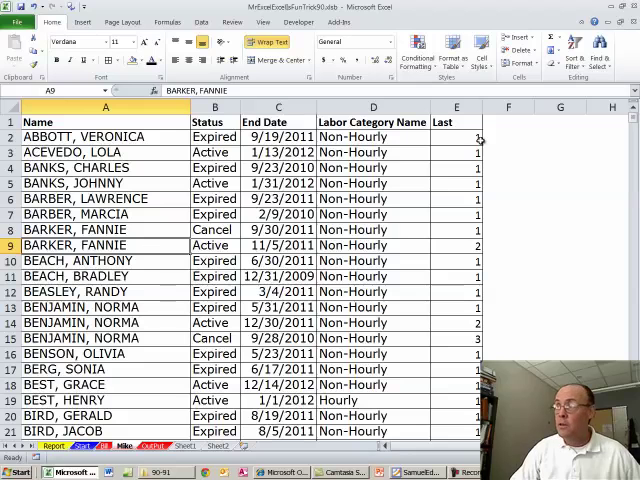
Step: Rewrite E2 as =IF(A2<>A3,COUNTIF($A$2:A2,A2),"") so only a name's final row is counted
text(=COUNTIF($A$2:A2,A2))
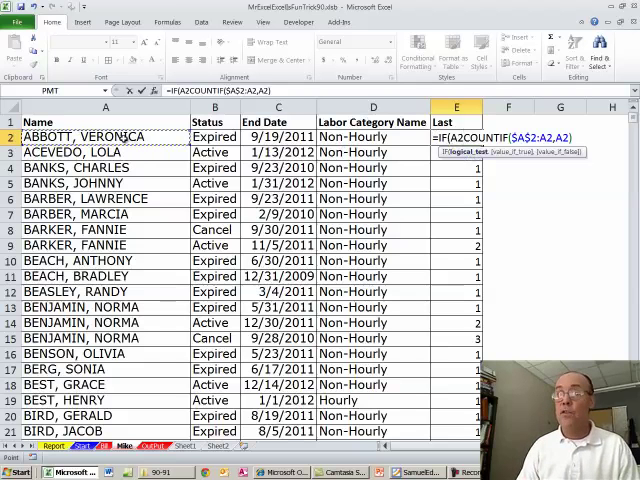
text(<>A3)
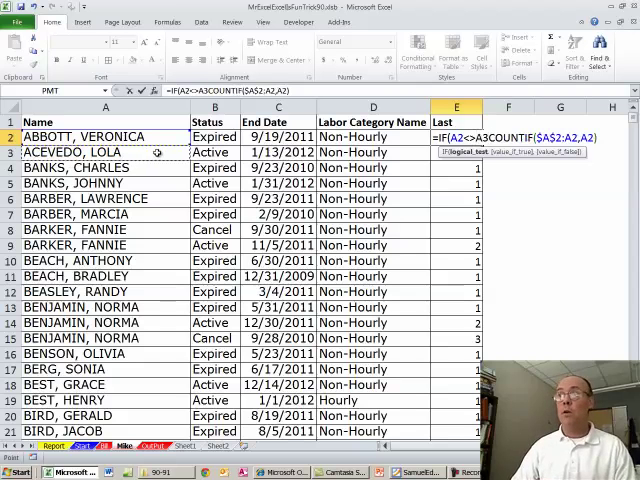
text(,)
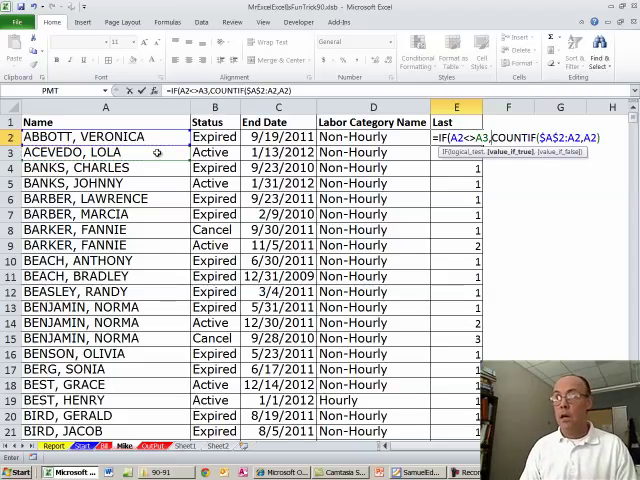
mouse_move(160, 246)
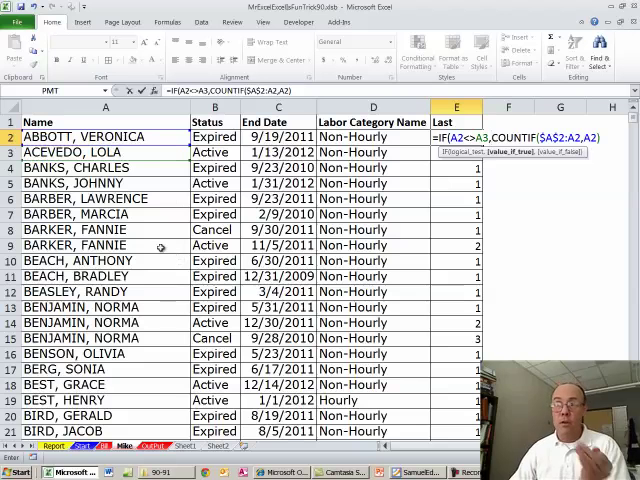
mouse_move(132, 246)
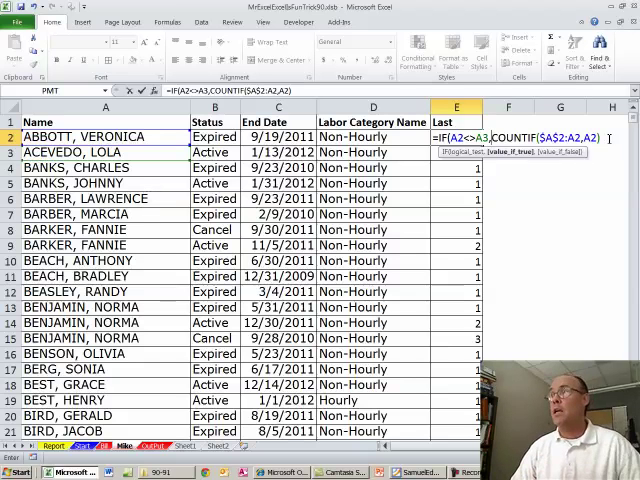
text(,)
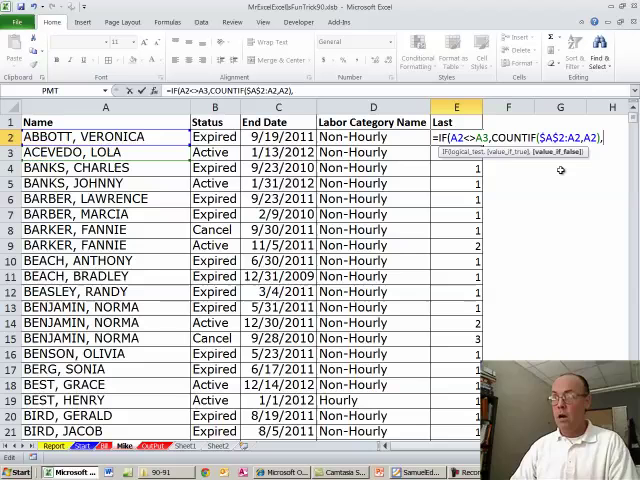
text(,""))
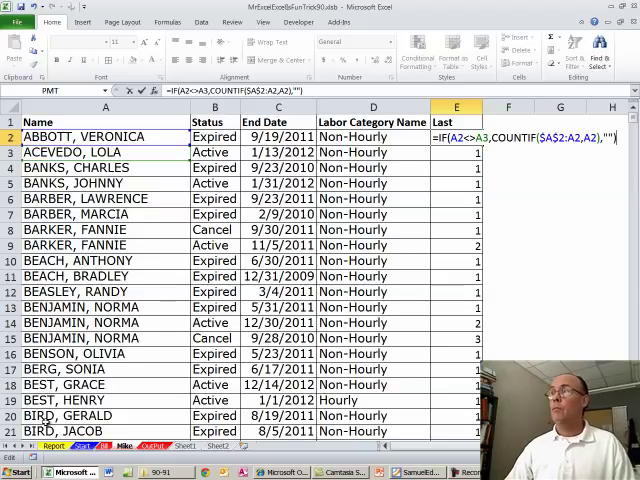
Step: Commit the helper formula wrapped in ISNONTEXT so every Last row shows TRUE or FALSE
key(Enter)
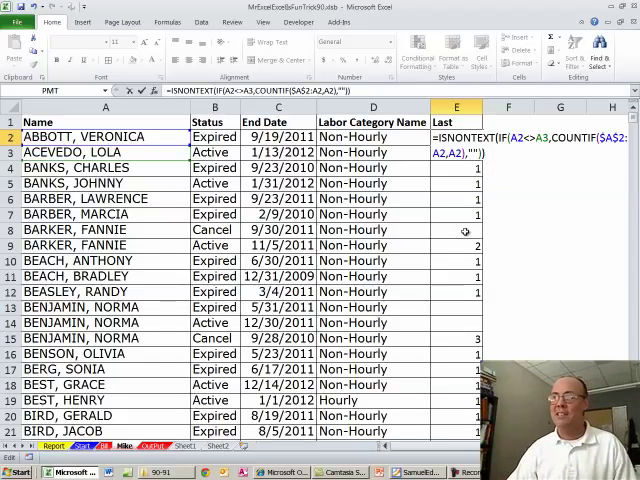
key(Enter)
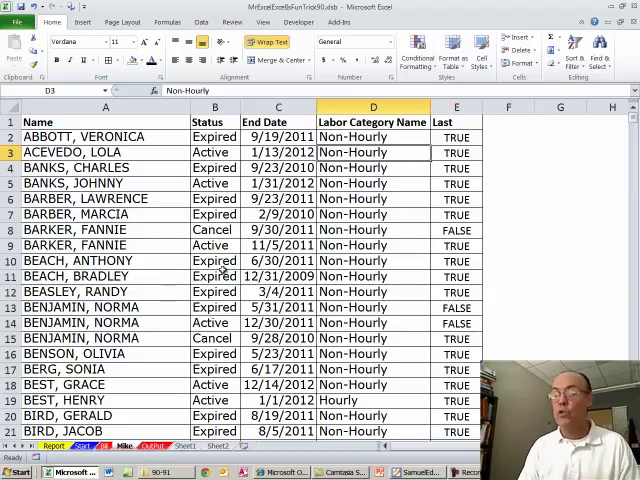
Step: Turn on filtering and keep only rows flagged TRUE in the Last column
click(176, 20)
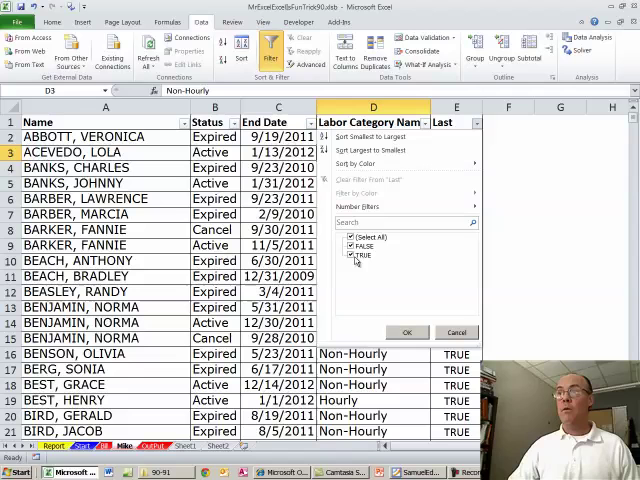
click(352, 244)
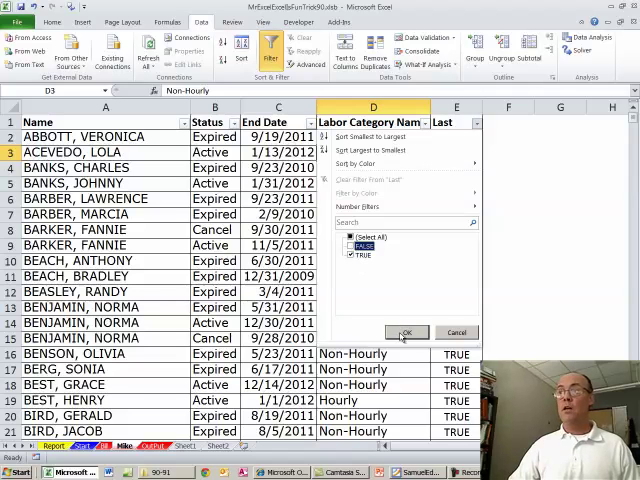
click(406, 332)
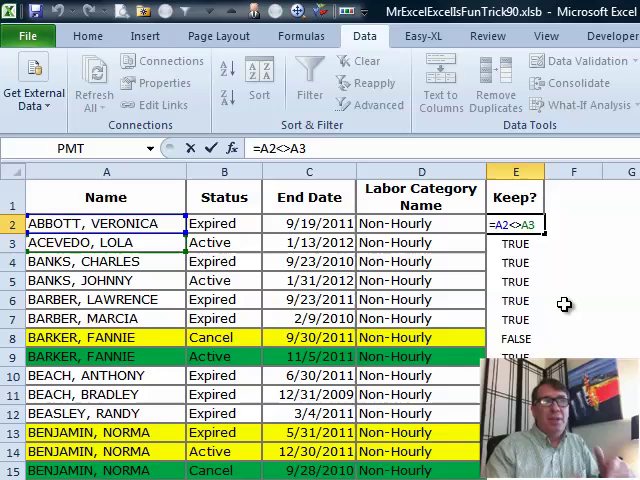
Step: Enter the =A2<>A3 comparison in the Keep? column before sorting End Date newest first
key(Enter)
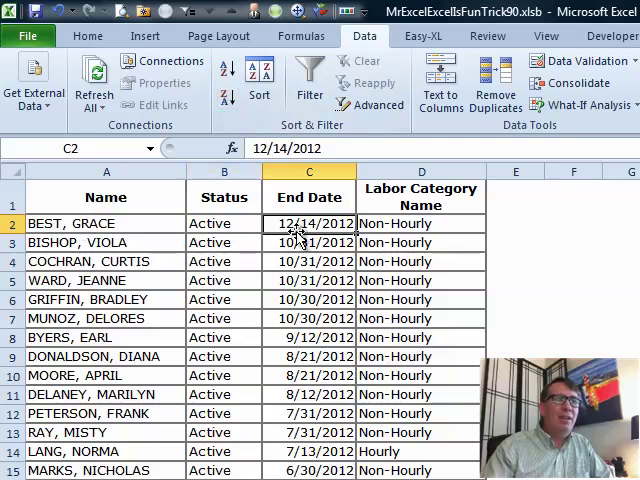
mouse_move(150, 272)
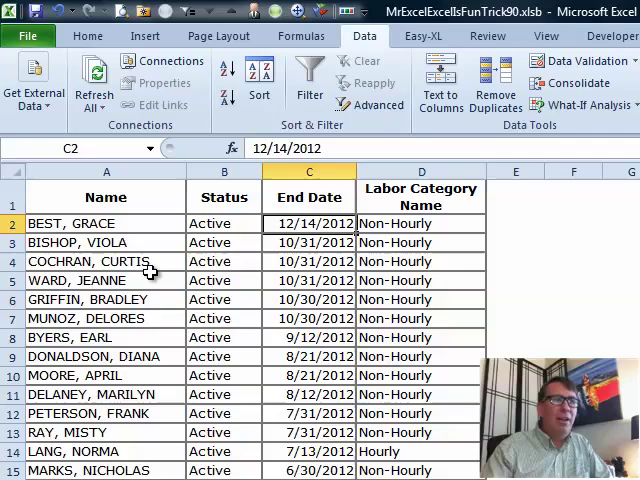
Step: Remove duplicates on the Name column only, deleting 63 rows and leaving 531 unique records
click(496, 78)
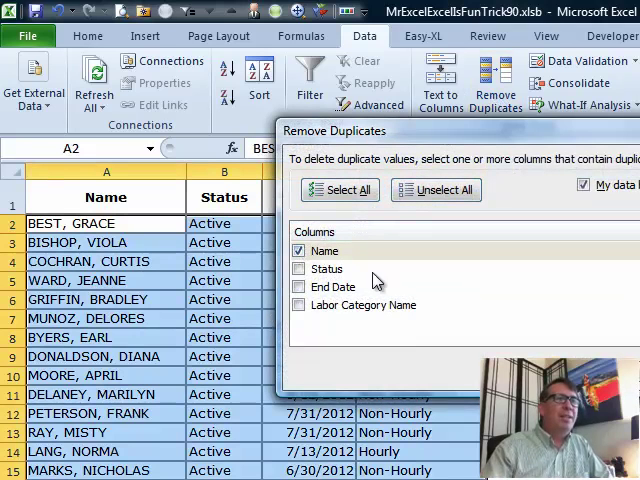
click(340, 190)
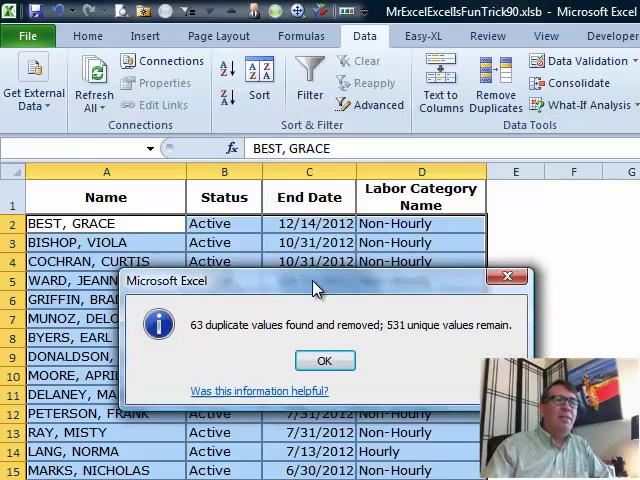
click(324, 360)
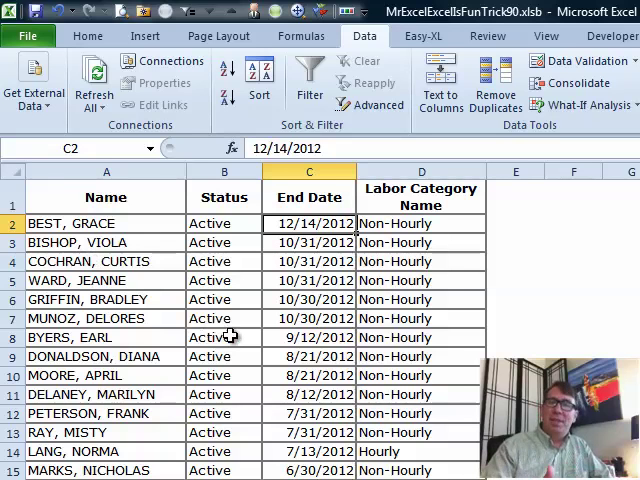
mouse_move(278, 268)
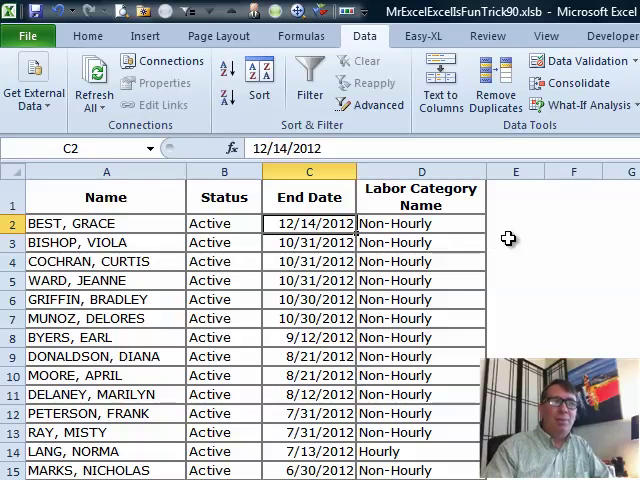
mouse_move(428, 400)
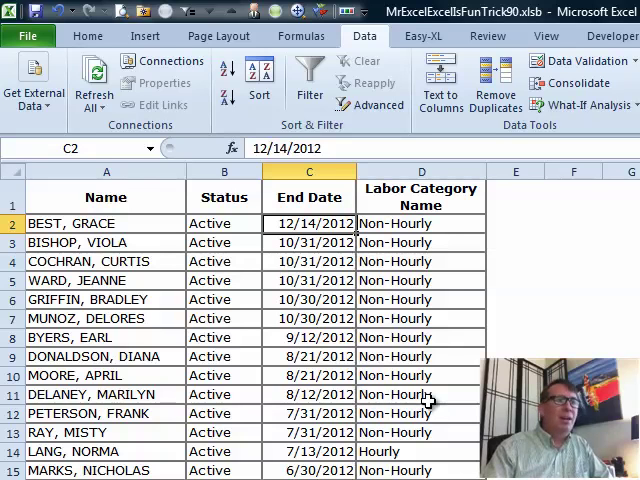